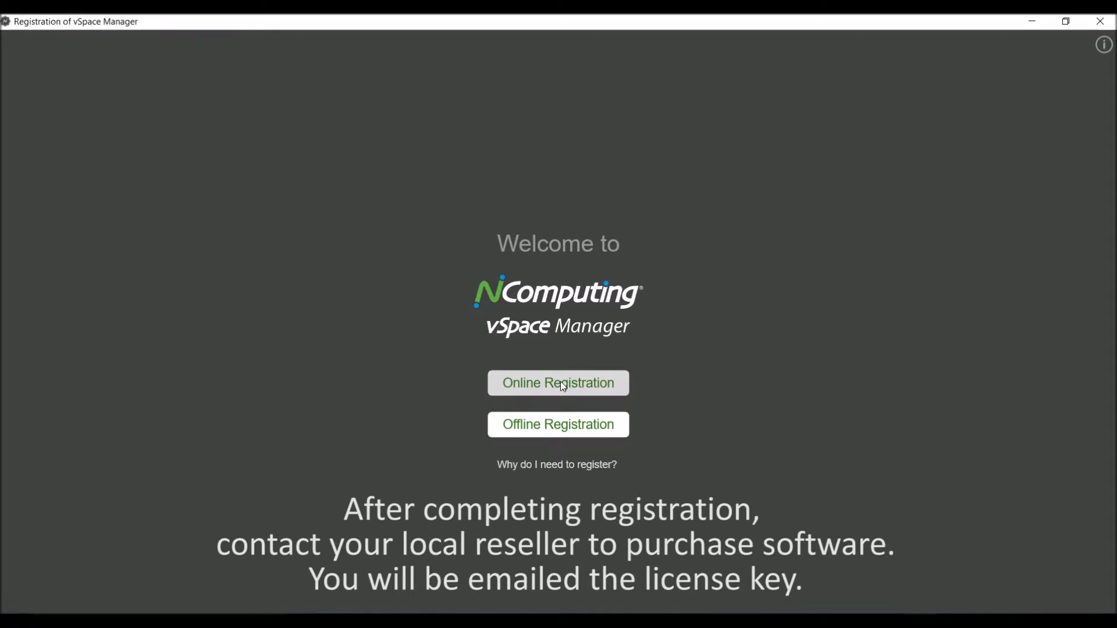
- Start online registration of vSpace Manager
click(558, 383)
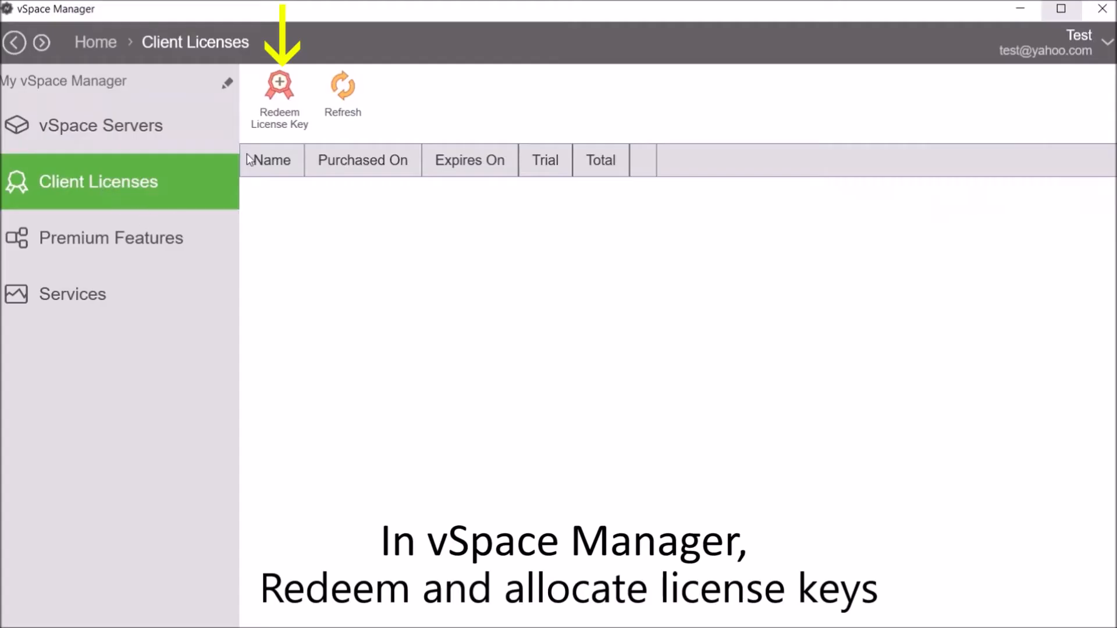
- Redeem license key 'LICENSEKEY' for the vCAST Web Streaming product
click(280, 92)
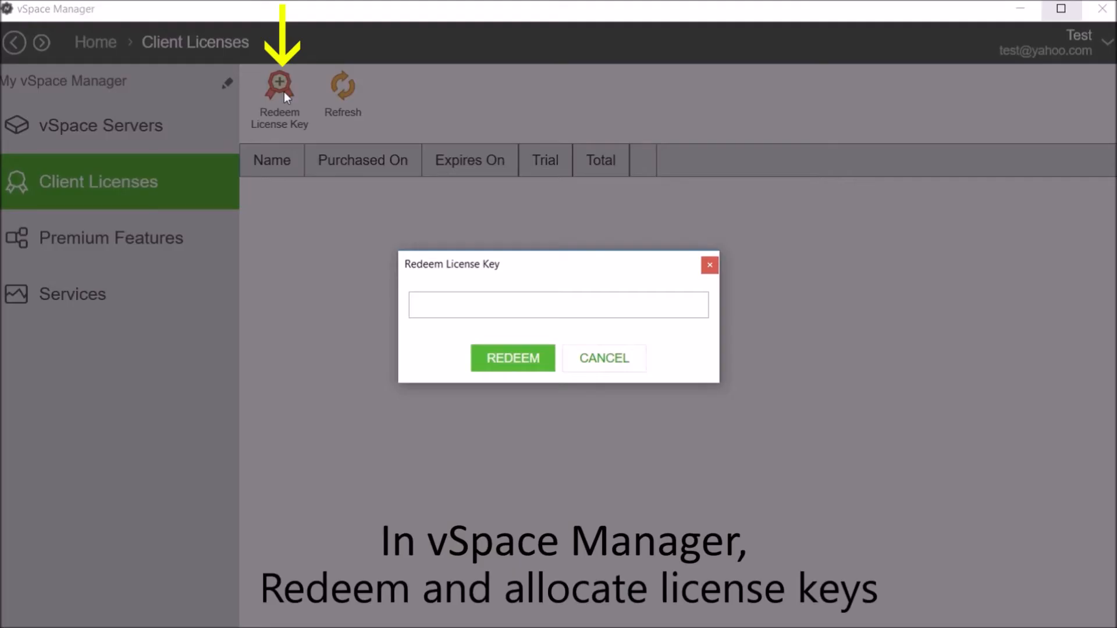
text(LICENSEKEY)
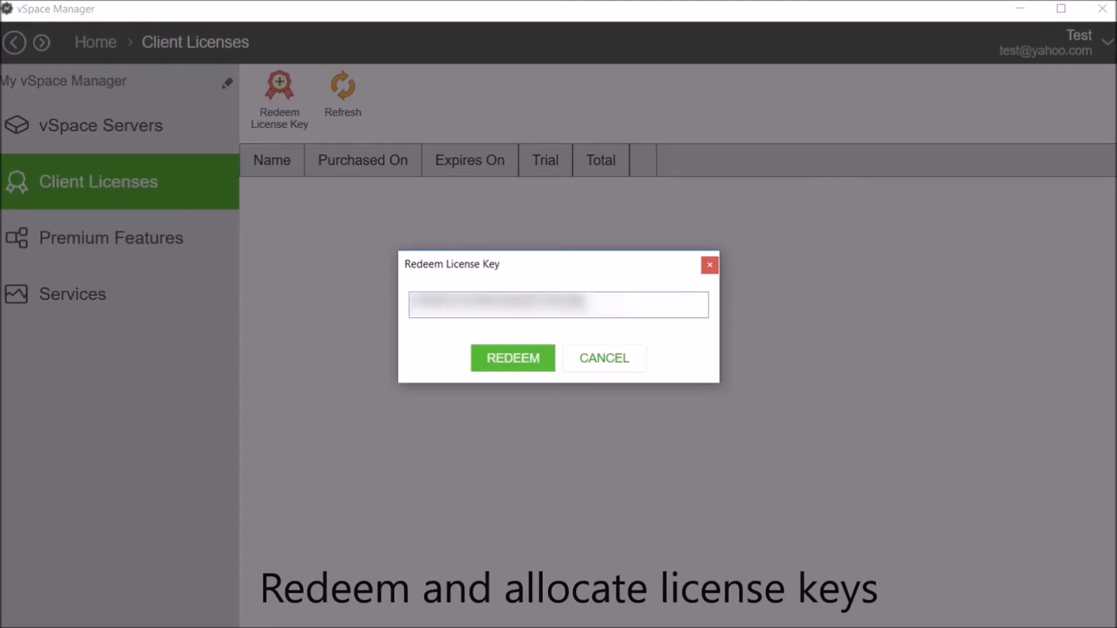
click(512, 358)
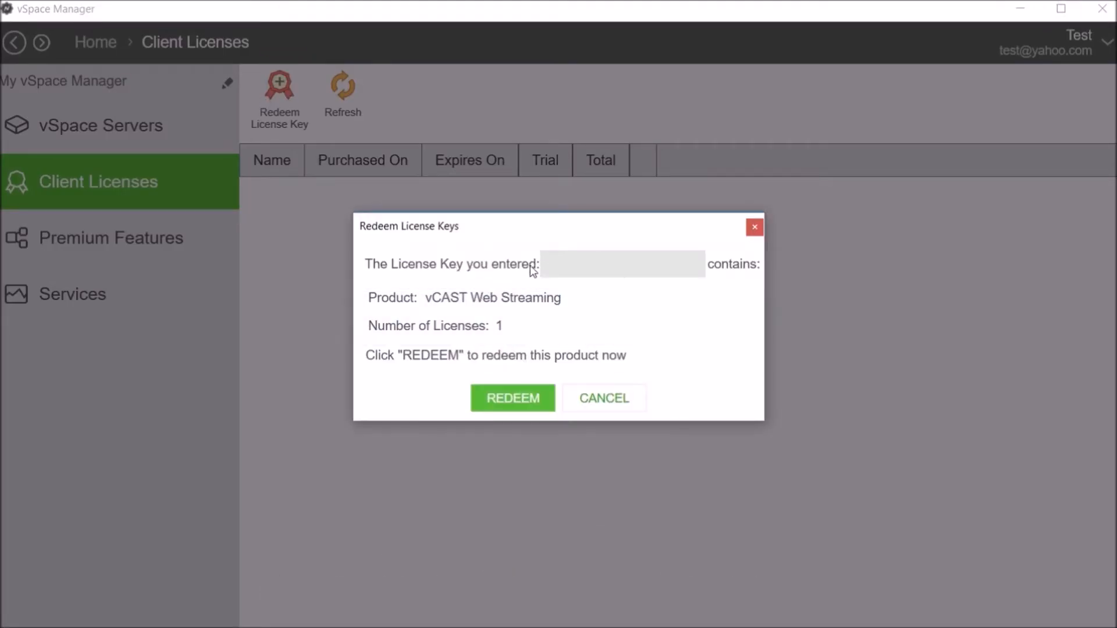
click(512, 398)
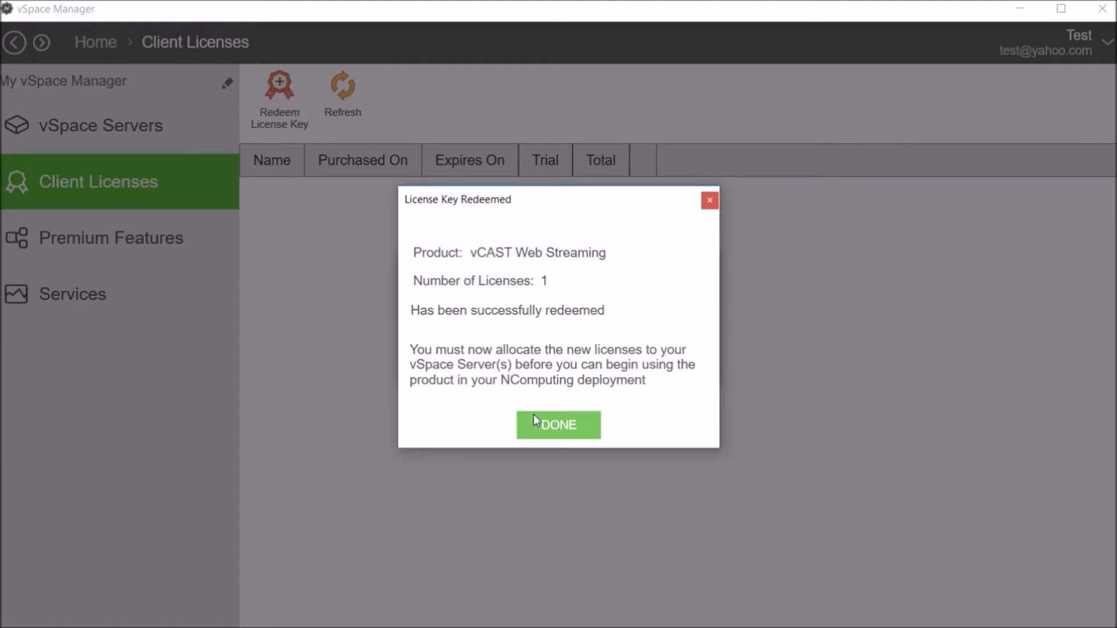
click(558, 425)
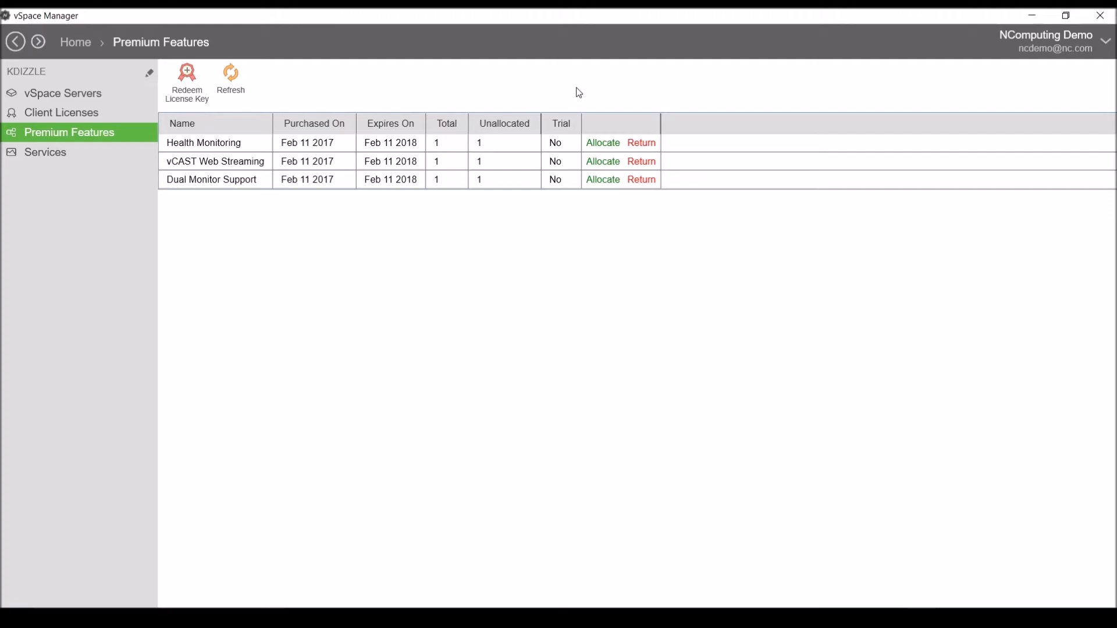
- Allocate Health Monitoring and vCAST Web Streaming licenses to the KDIZZLE server
click(603, 142)
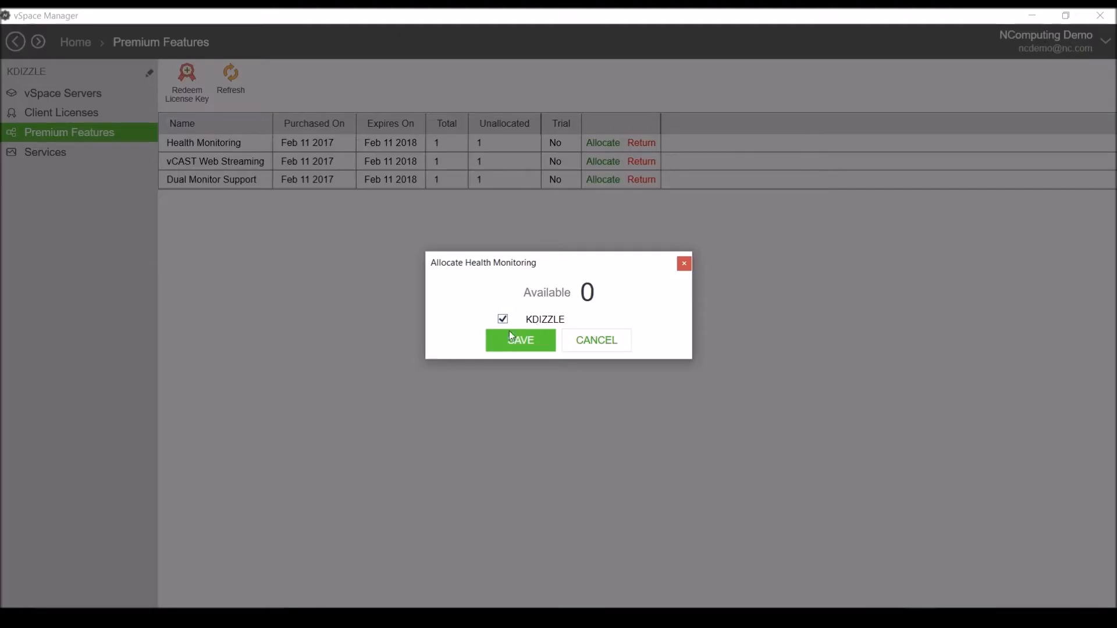
click(519, 340)
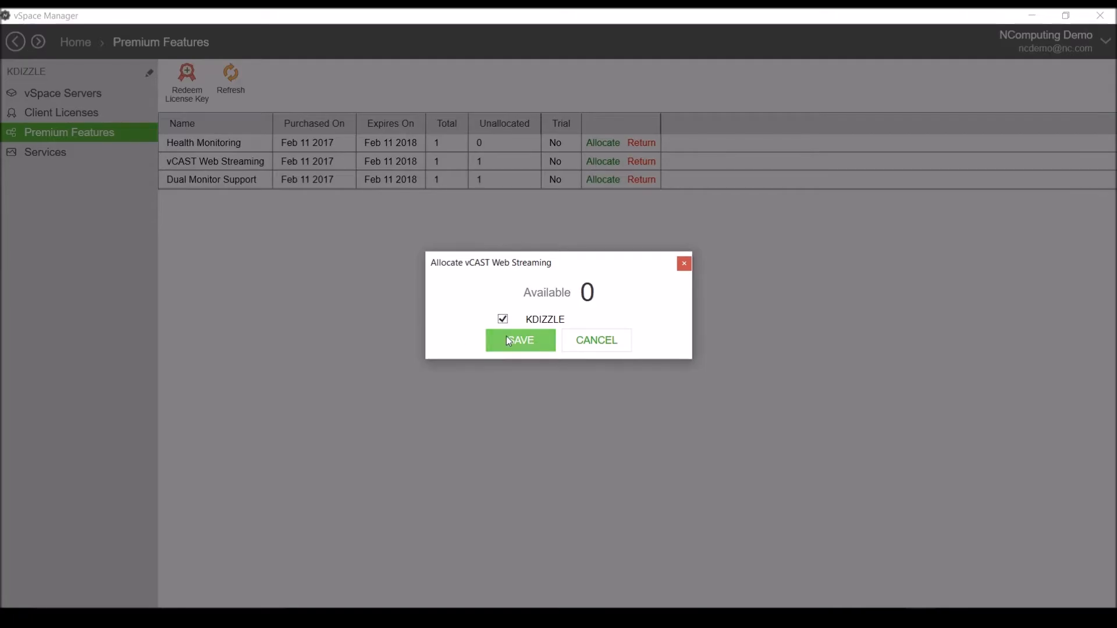
click(520, 339)
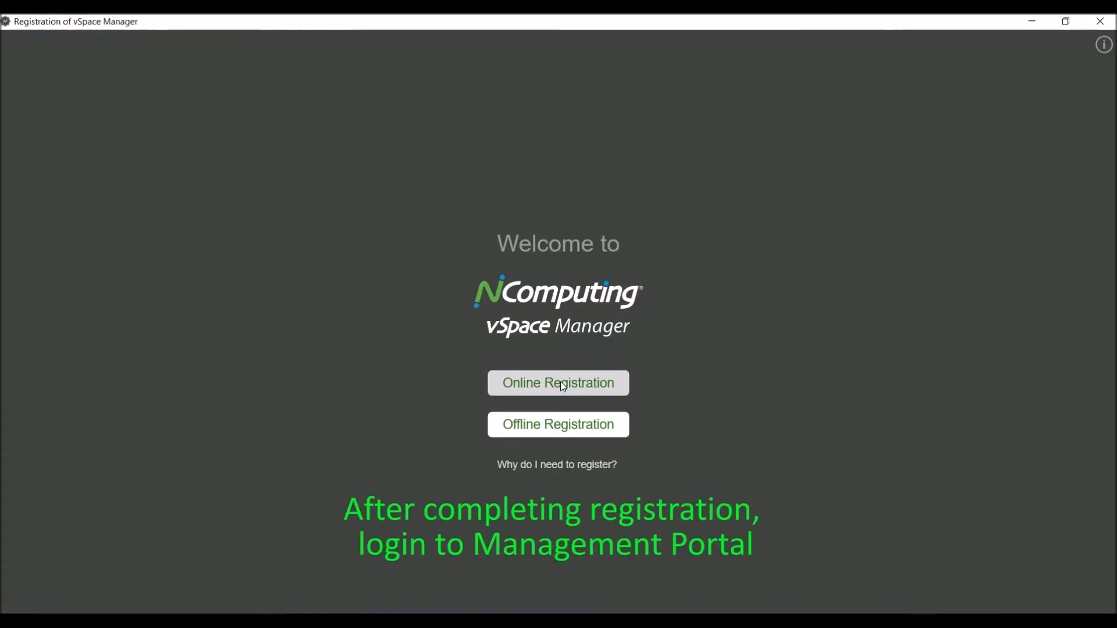
- Start online registration of vSpace Manager
click(558, 383)
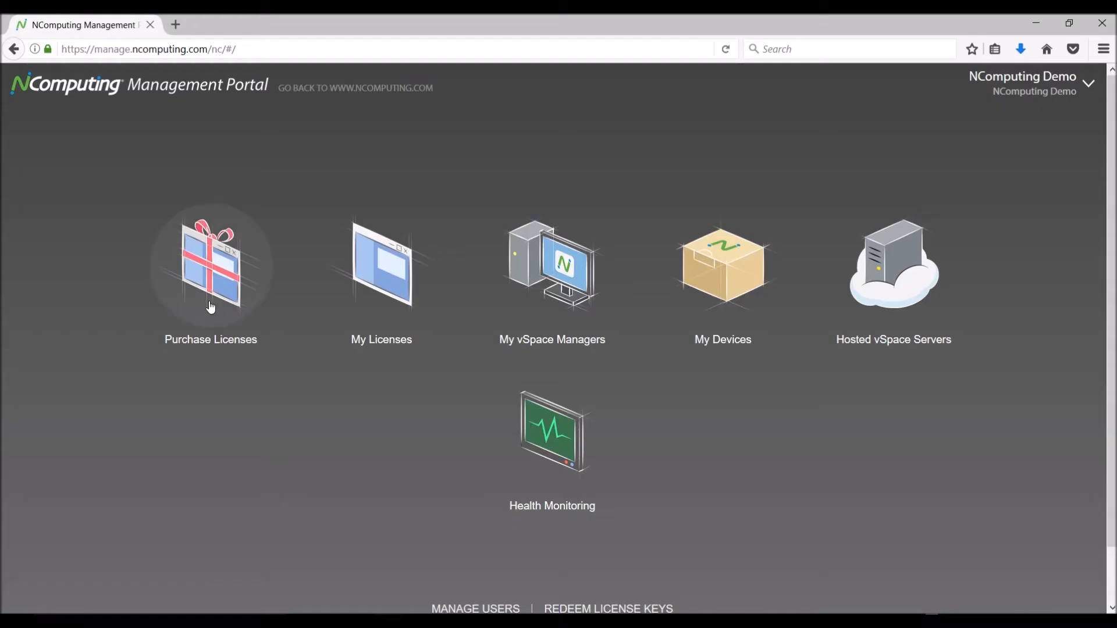
- Purchase one vCAST Web Streaming license and allocate it to a vSpace Manager server
click(210, 265)
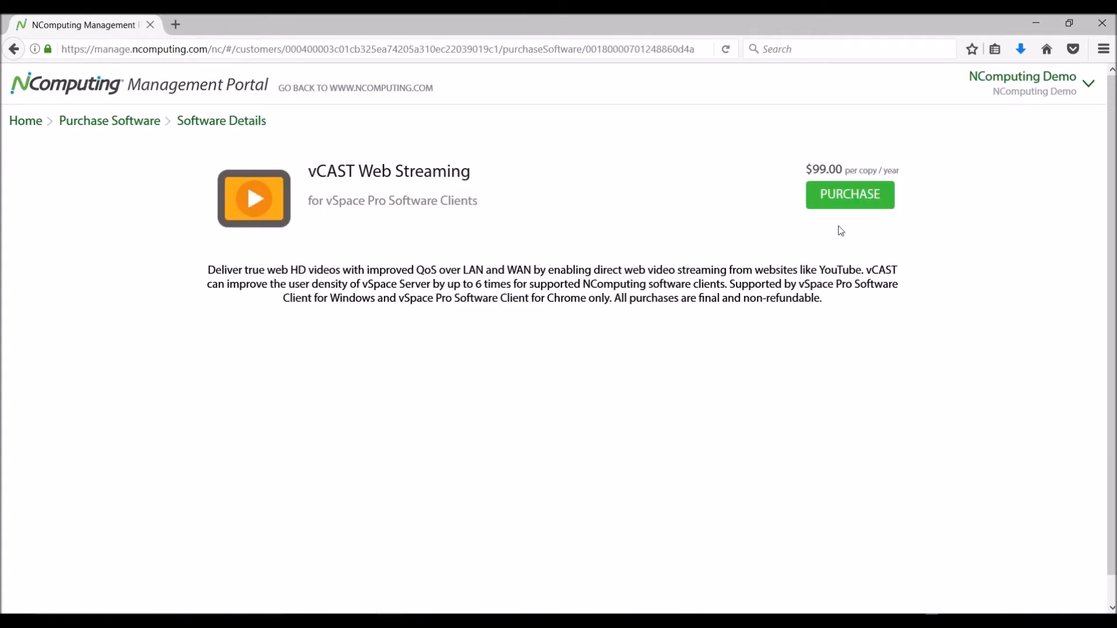
click(849, 194)
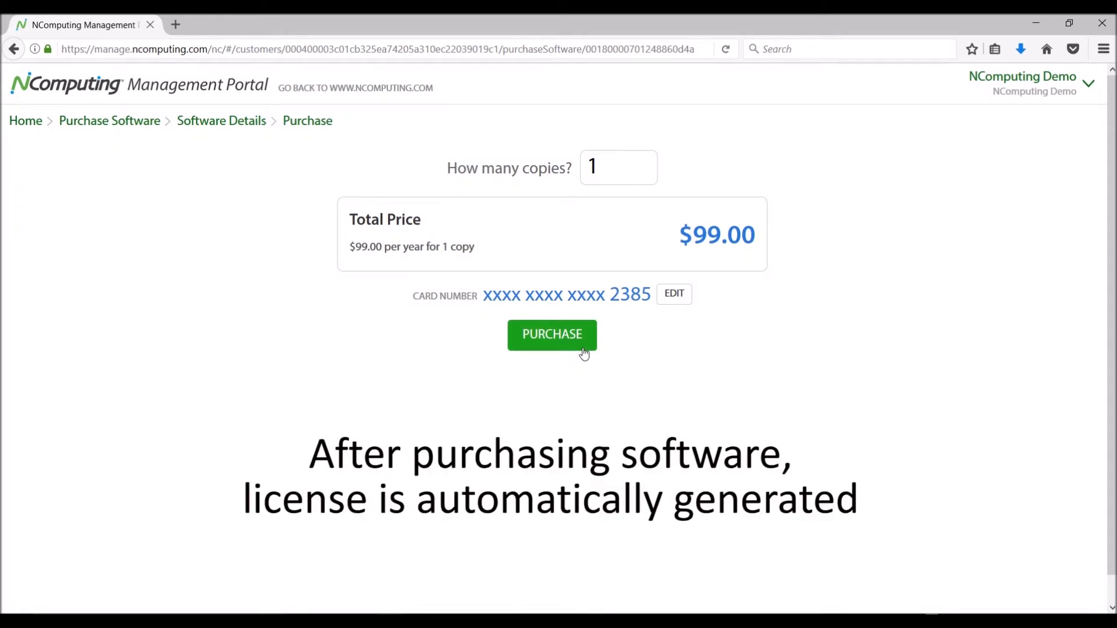
click(551, 334)
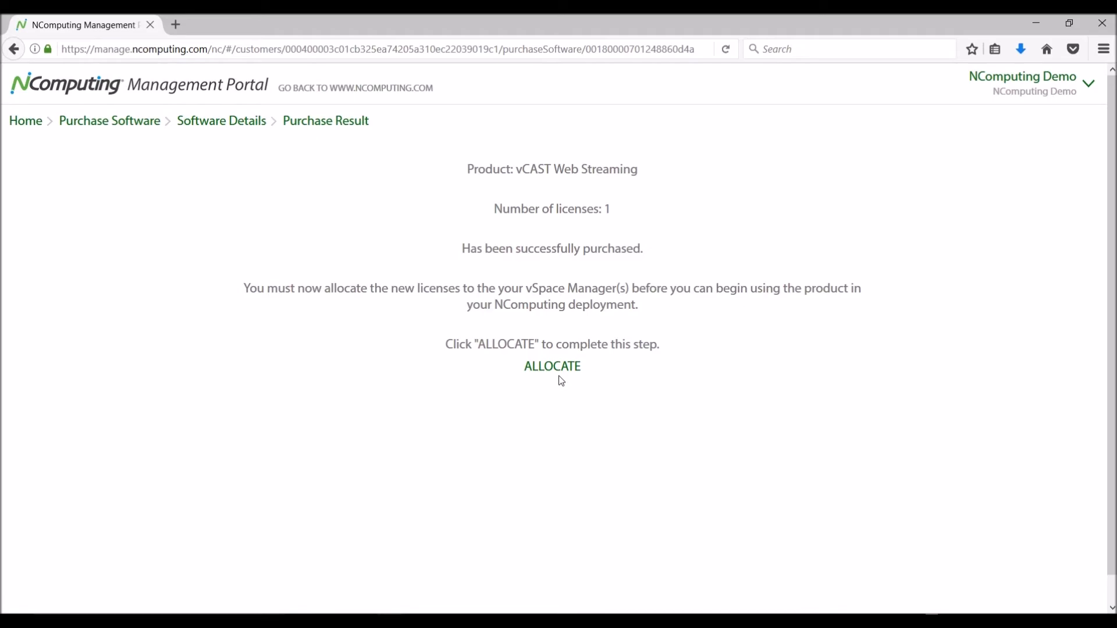
click(551, 365)
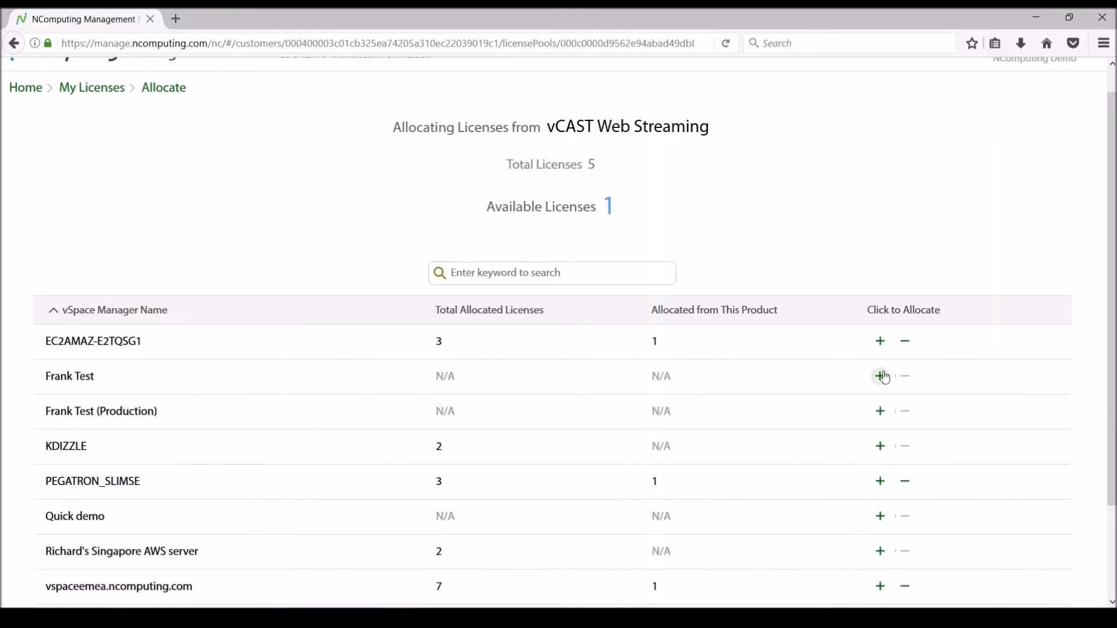
click(880, 376)
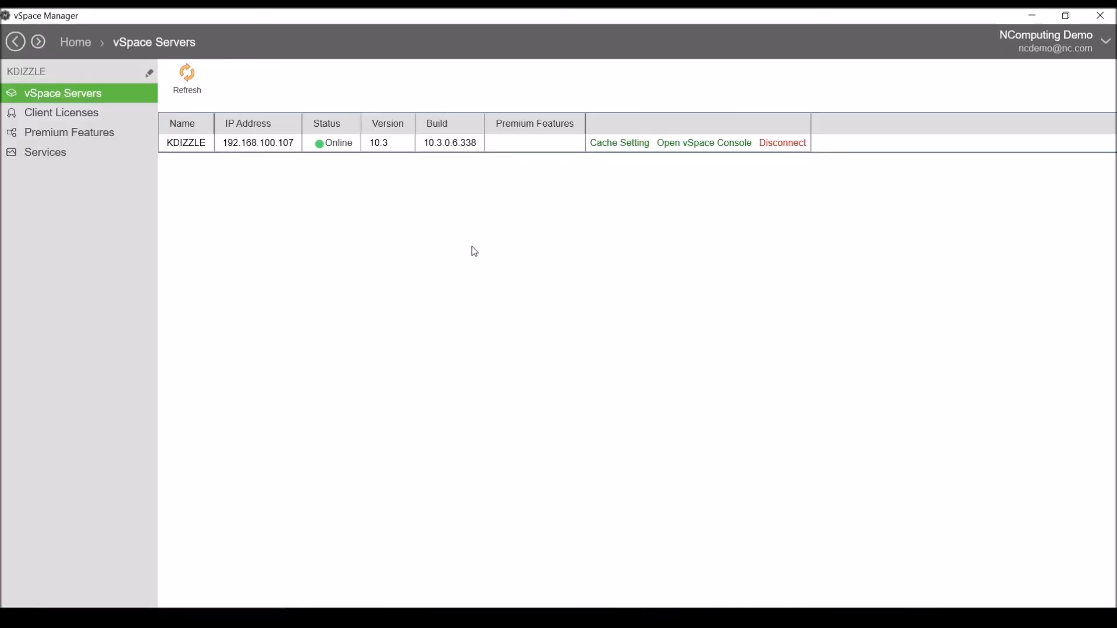
- Open Premium Features and begin allocating the Health Monitoring license
click(70, 133)
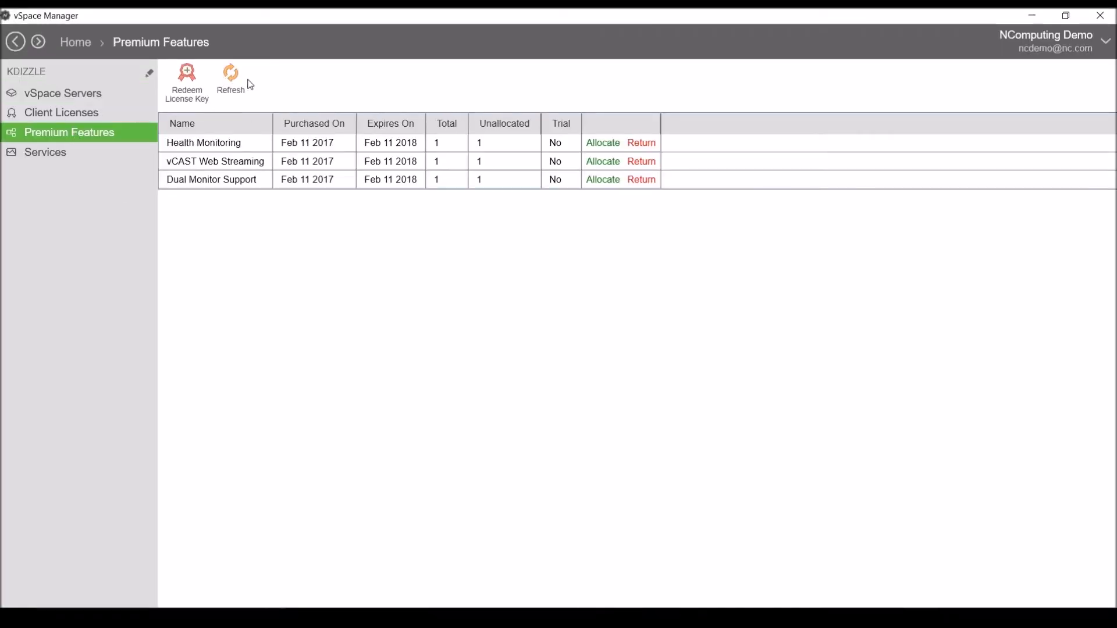
click(602, 142)
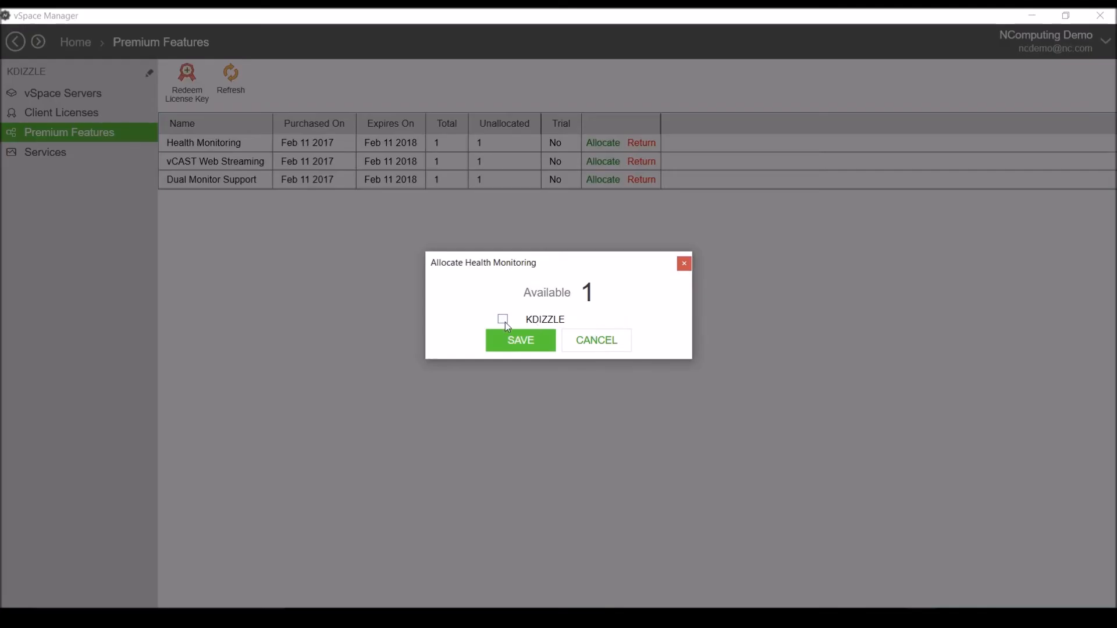